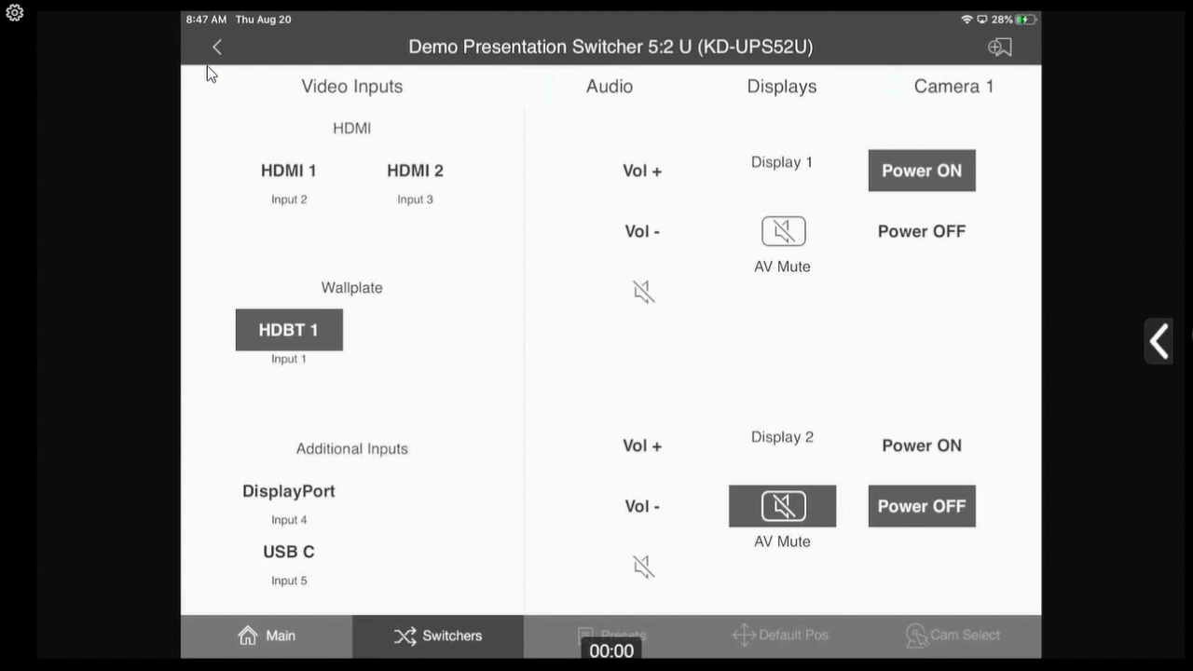
Route DisplayPort, then HDMI 2, to the displays and power Display 1 off
click(288, 491)
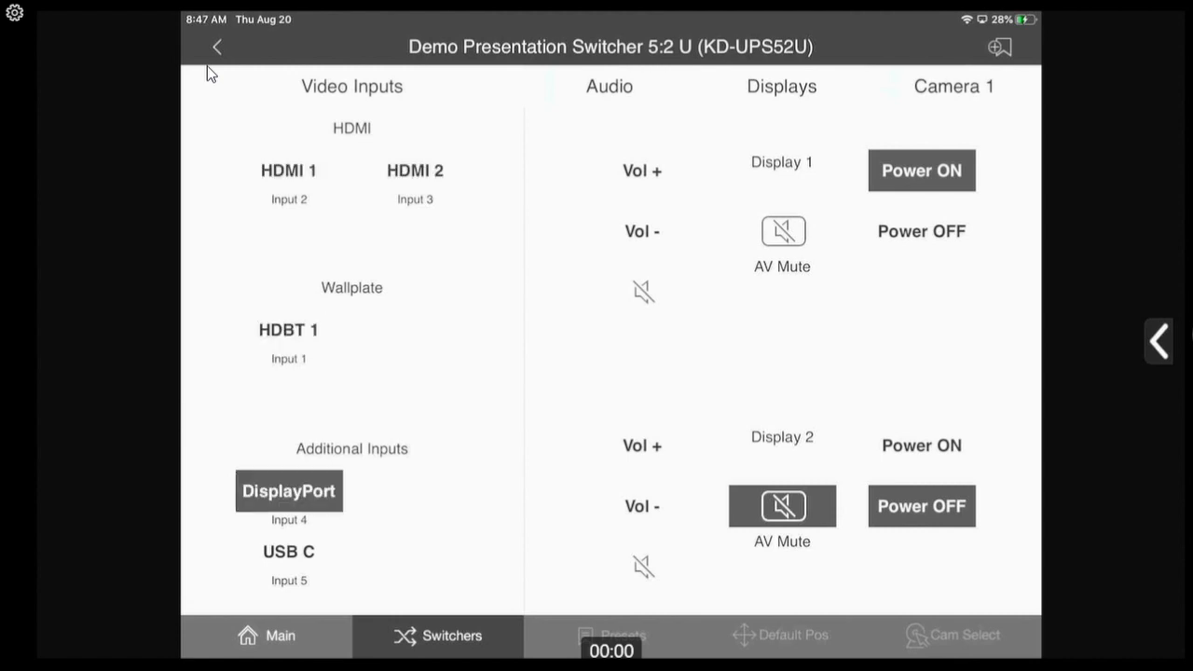
click(414, 170)
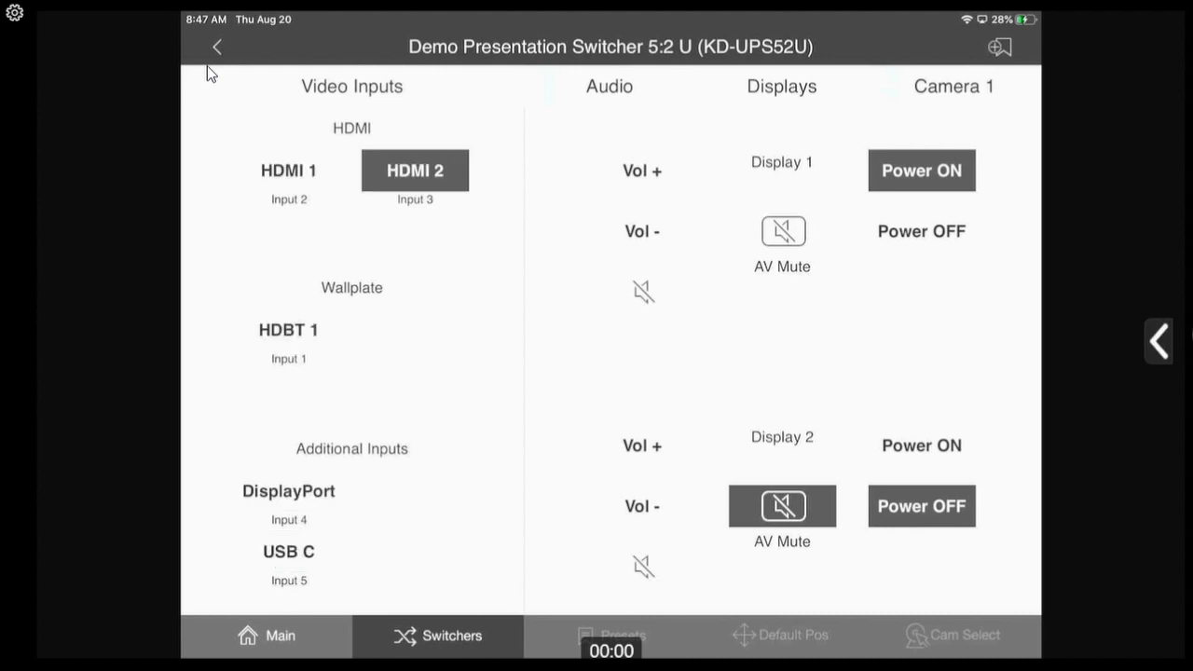
click(921, 231)
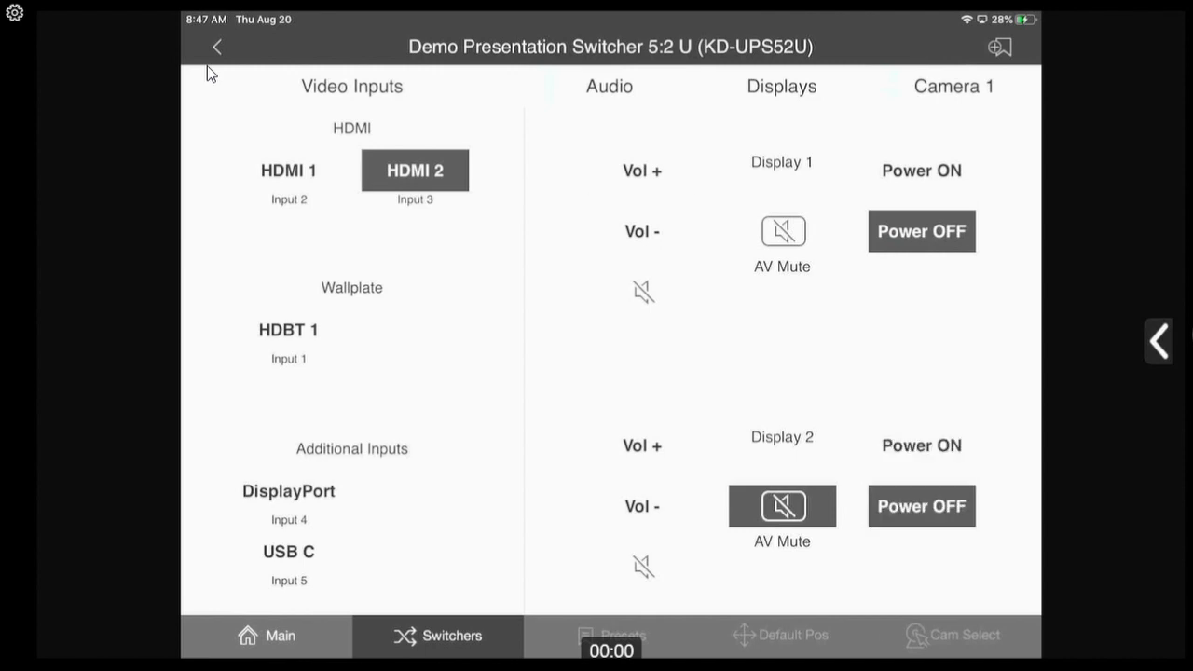
Toggle Display 1 AV mute on and off, try HDBT 1, then reselect HDMI 2
click(782, 231)
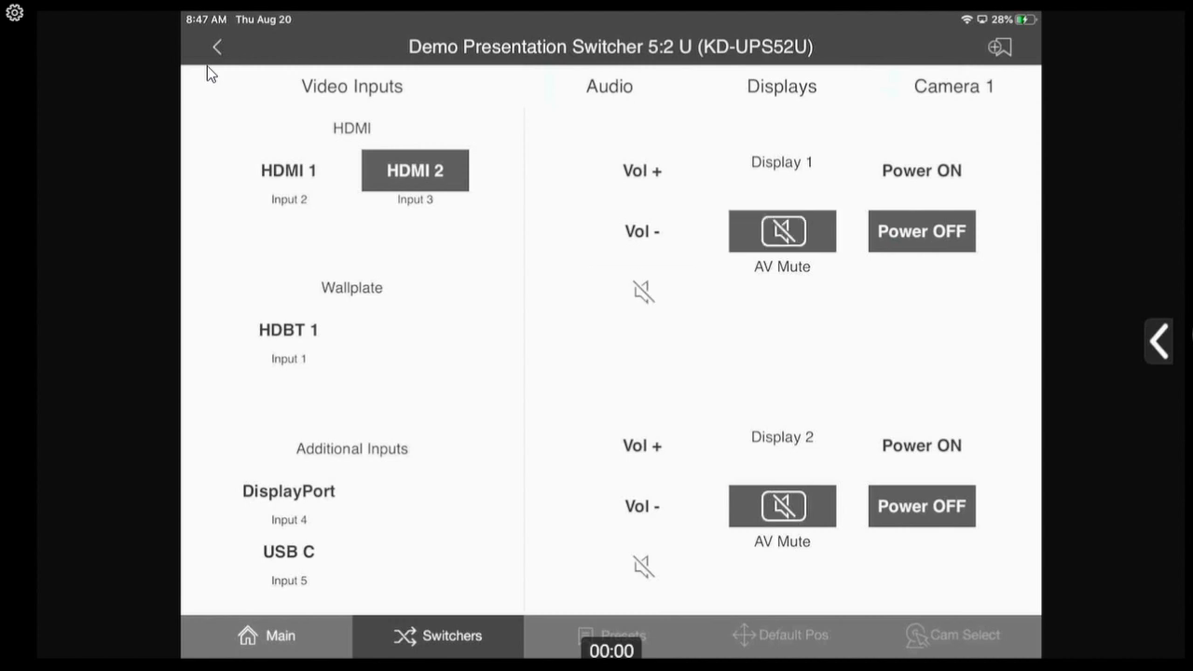
click(781, 231)
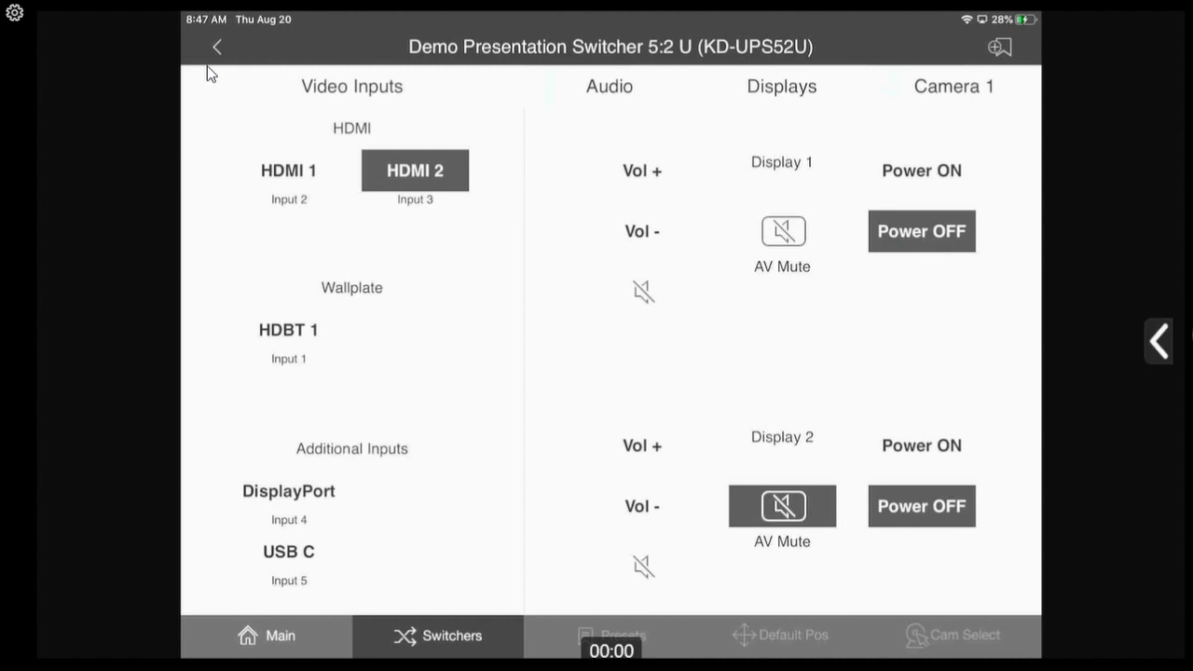
click(288, 329)
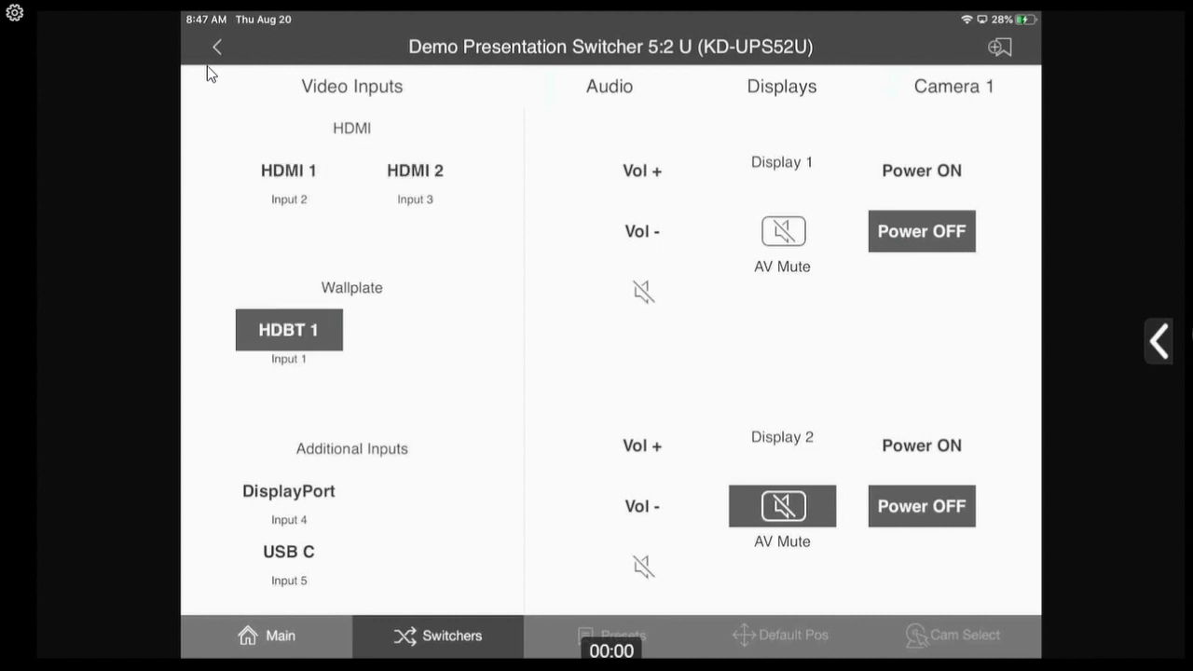
click(415, 171)
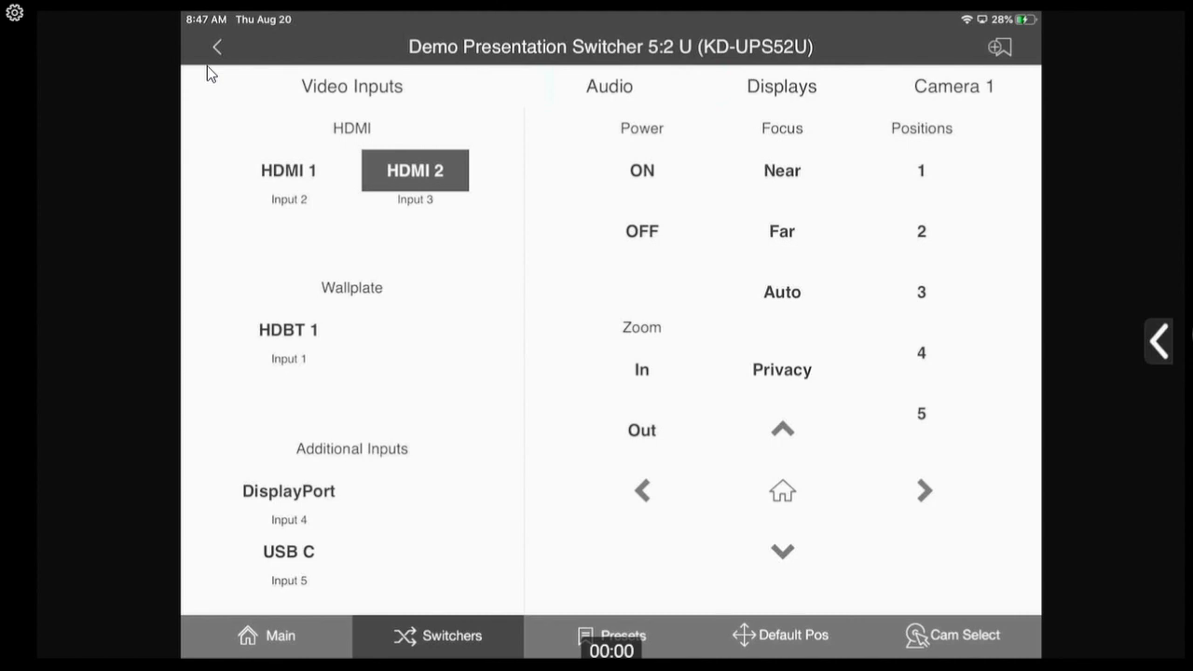
Open the Camera 1 panel with its power, zoom, focus and position controls
click(952, 634)
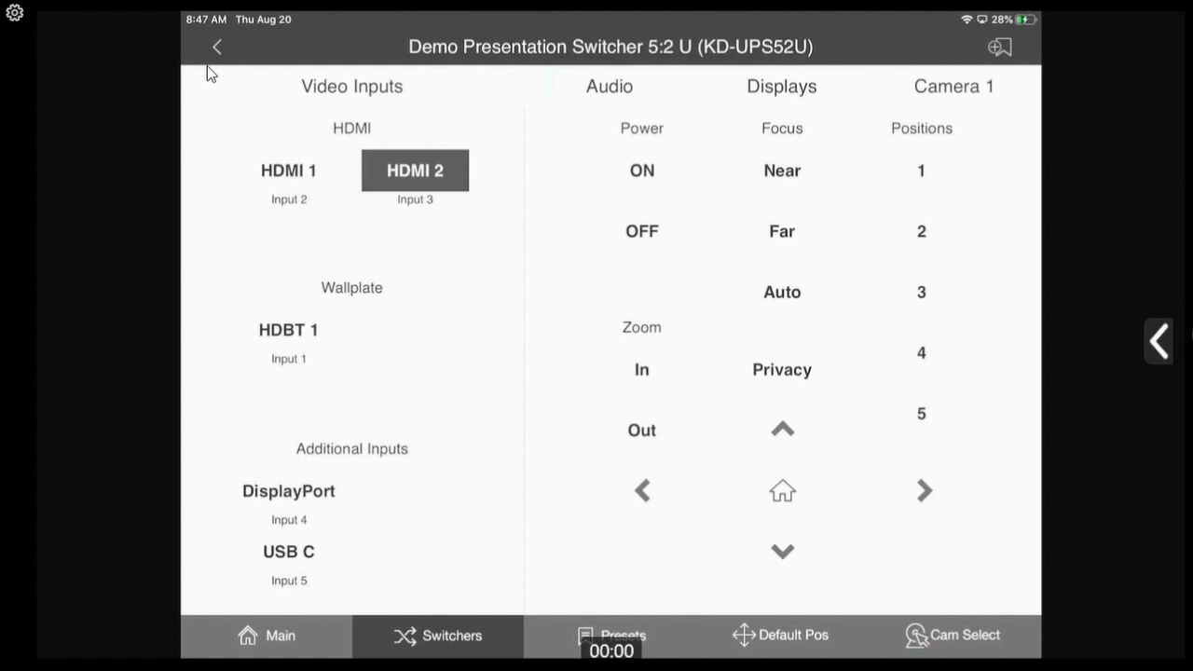
Start a camera preset store, then switch to the audio settings panel
click(610, 635)
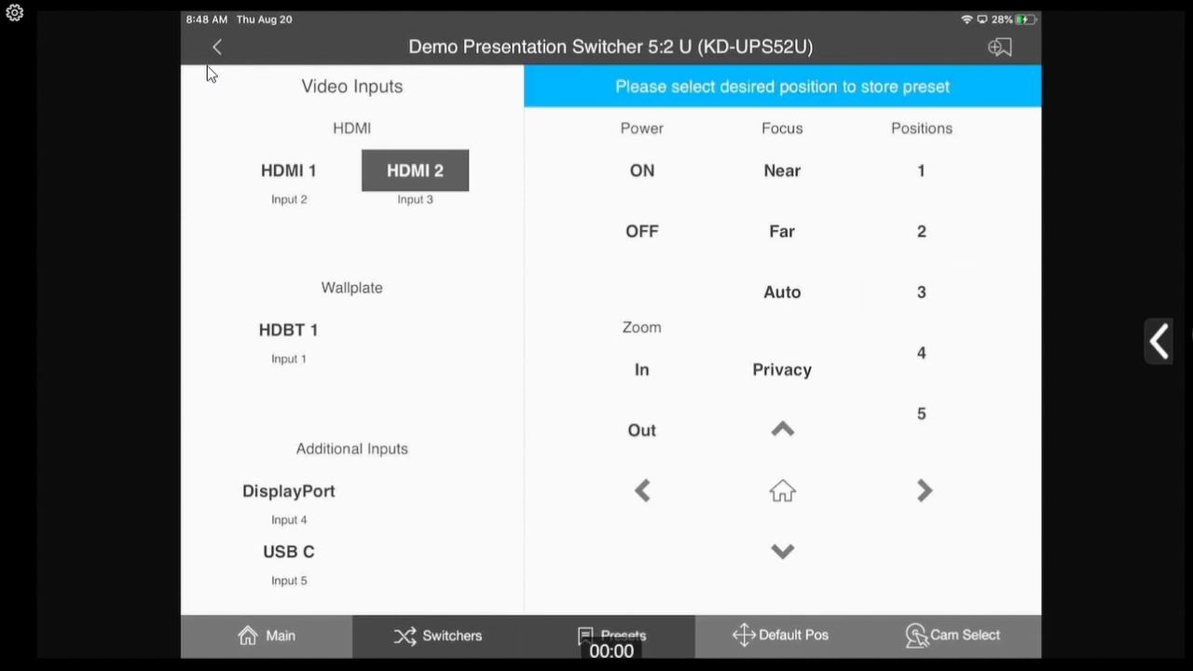
click(436, 635)
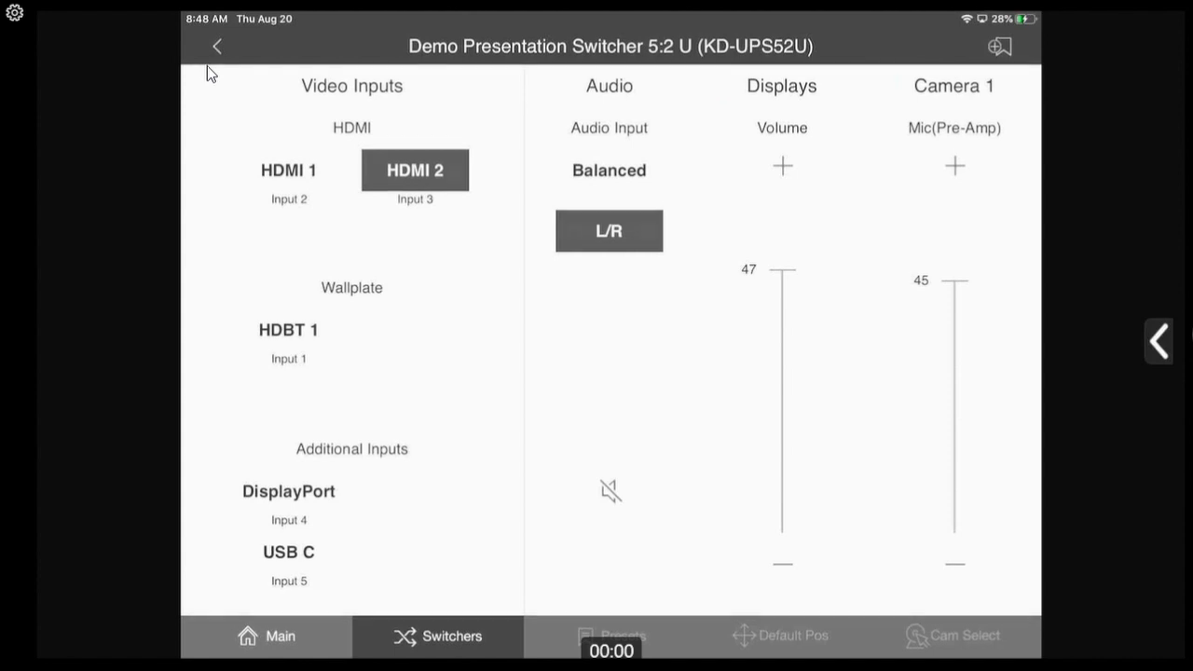
Lower the Mic(Pre-Amp) level to 30, then raise it to 46
drag(955, 280, 955, 331)
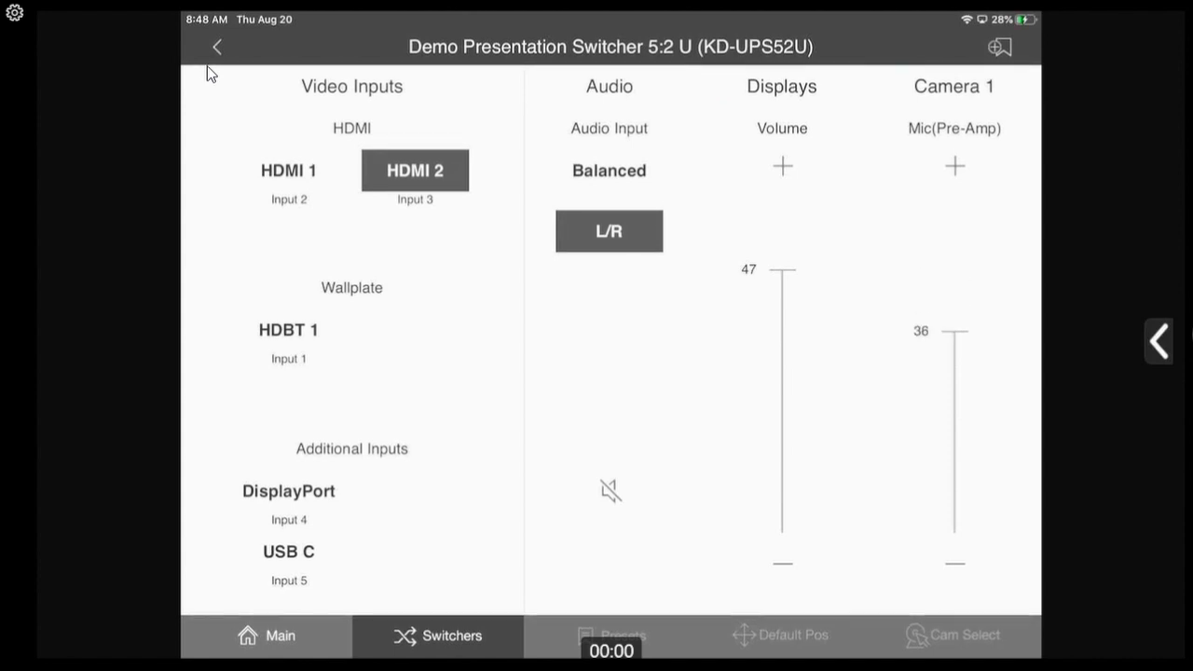
drag(954, 332, 954, 365)
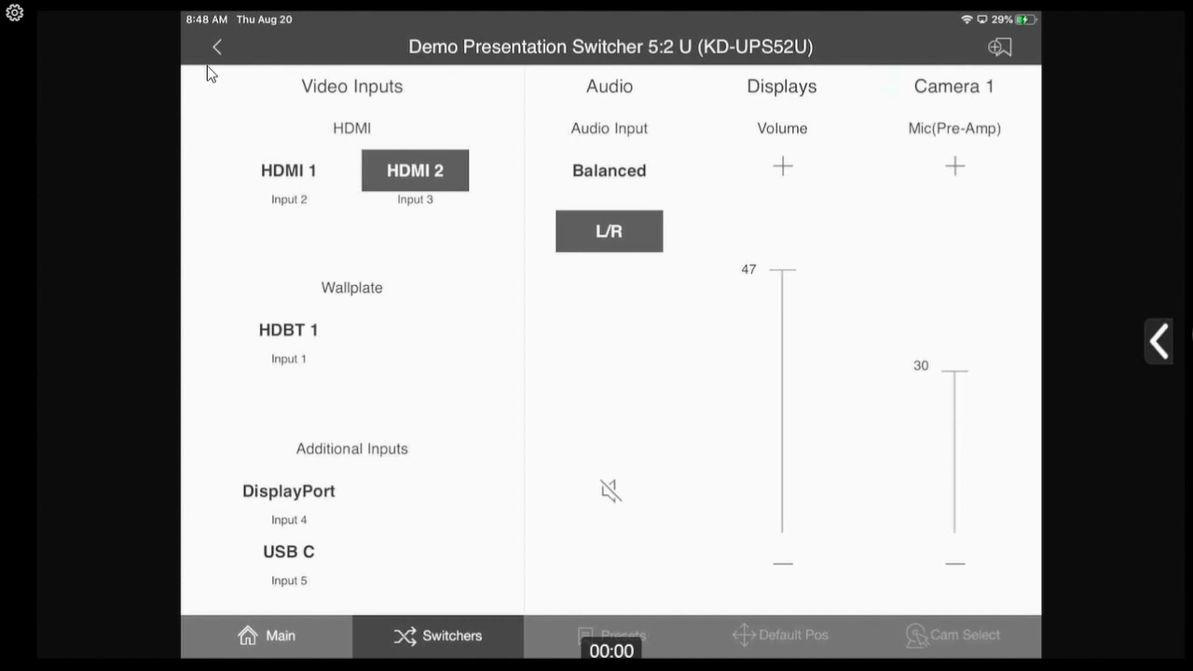
drag(955, 367, 955, 279)
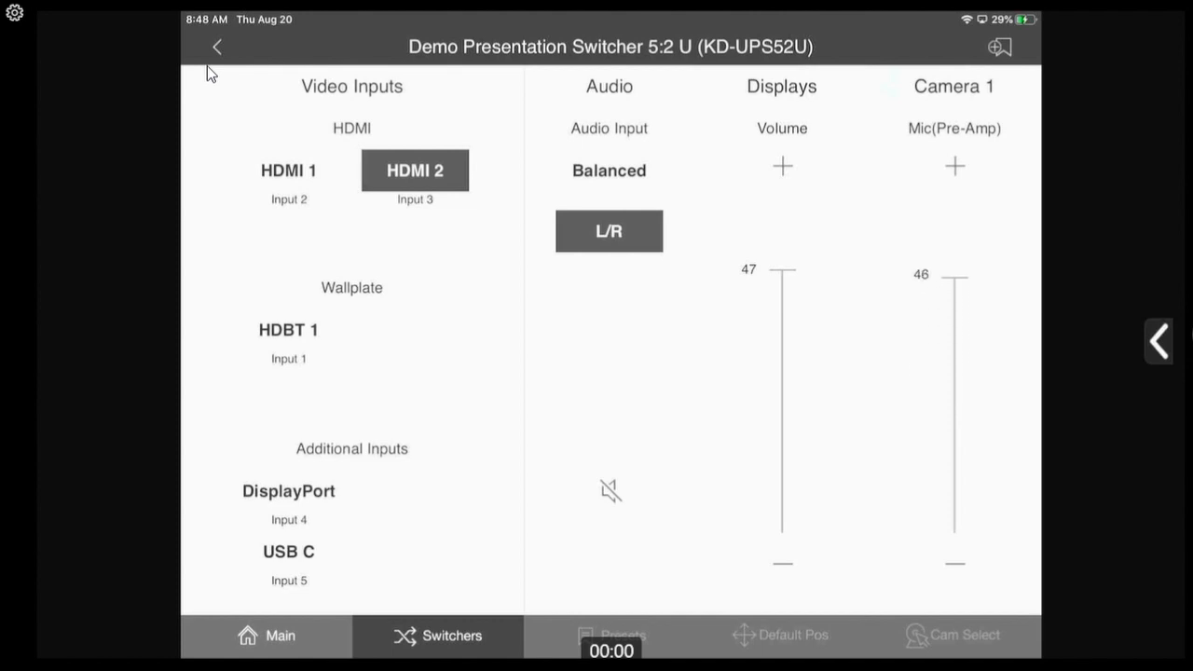